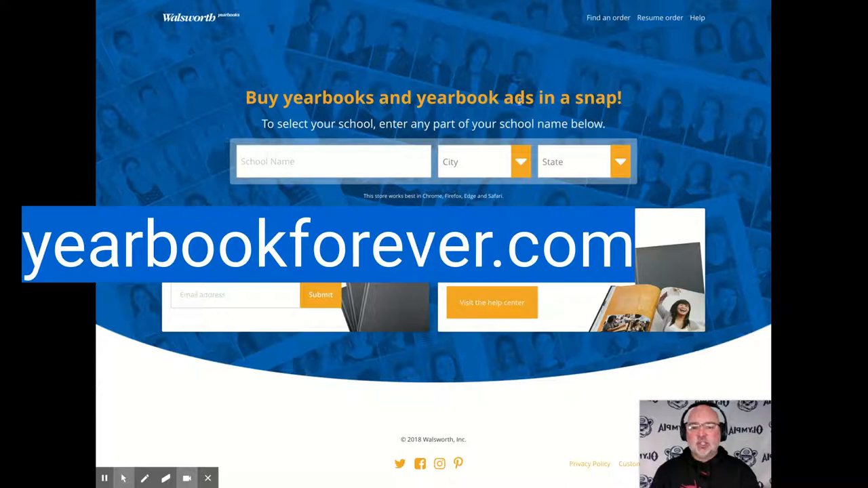
Search the School Name field for 'Olym' to list matching Olympia schools
left_click(333, 161)
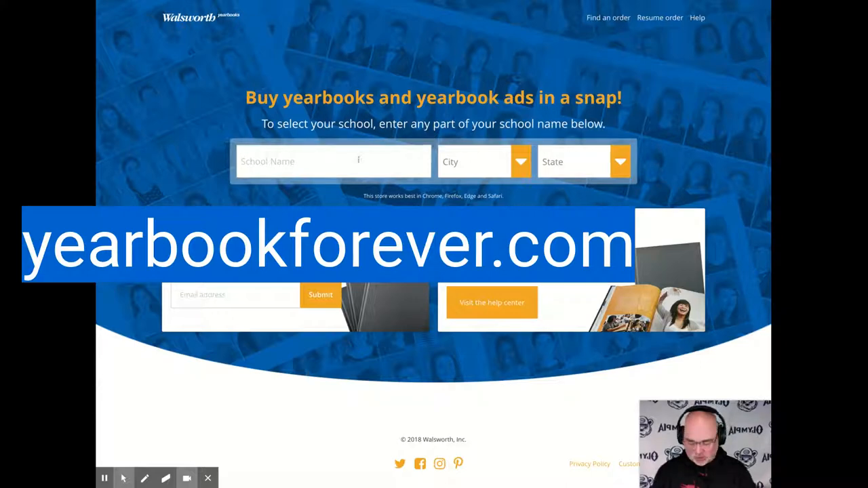
type("Olympia")
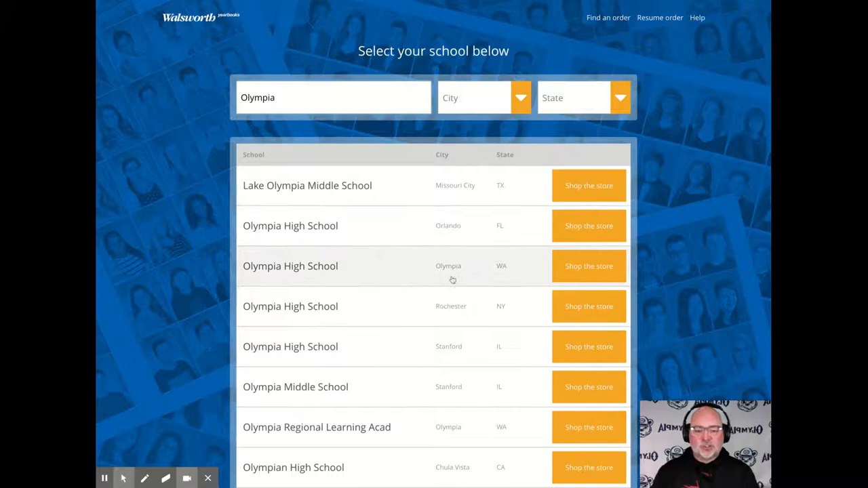
mouse_move(304, 271)
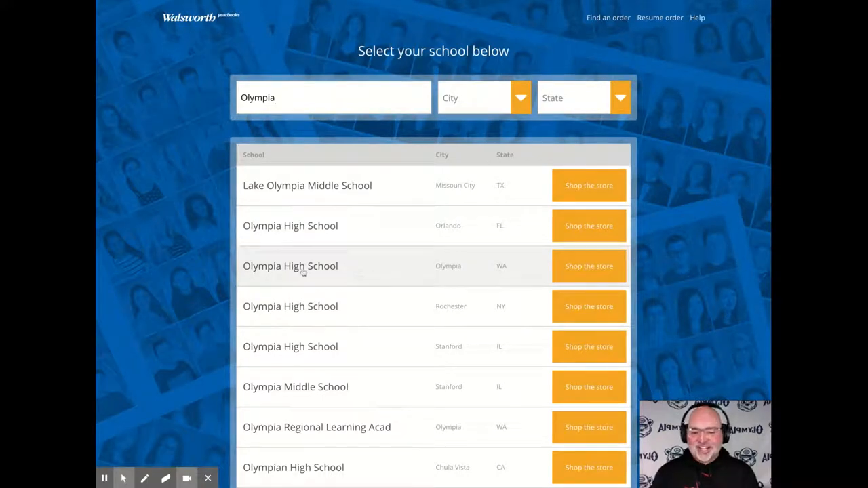
mouse_move(420, 274)
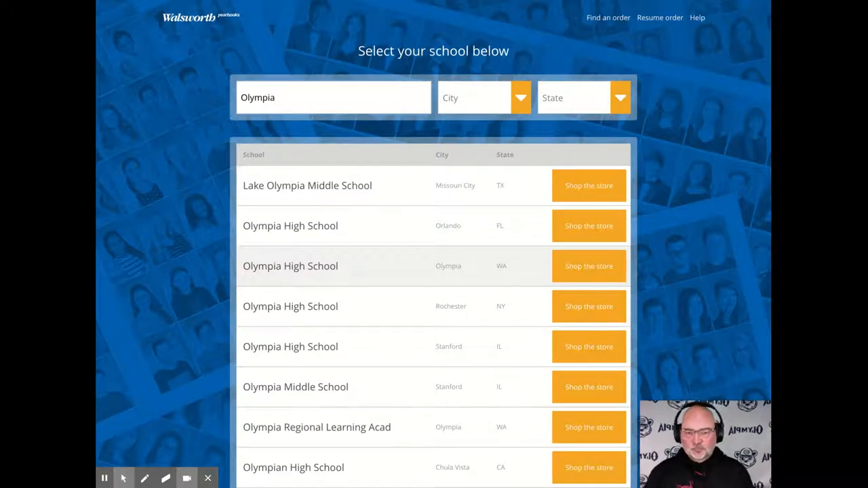
Choose Olympia High School (Olympia, WA) to reach its 2020-2021 yearbook store
left_click(588, 265)
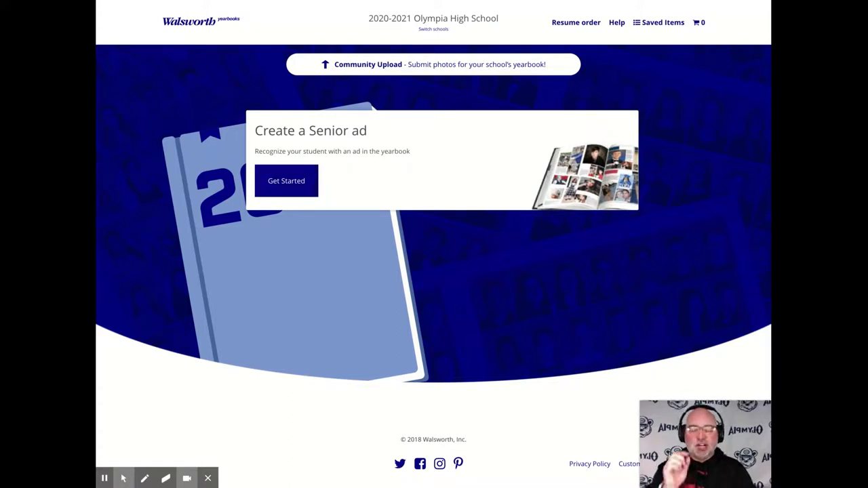
mouse_move(512, 171)
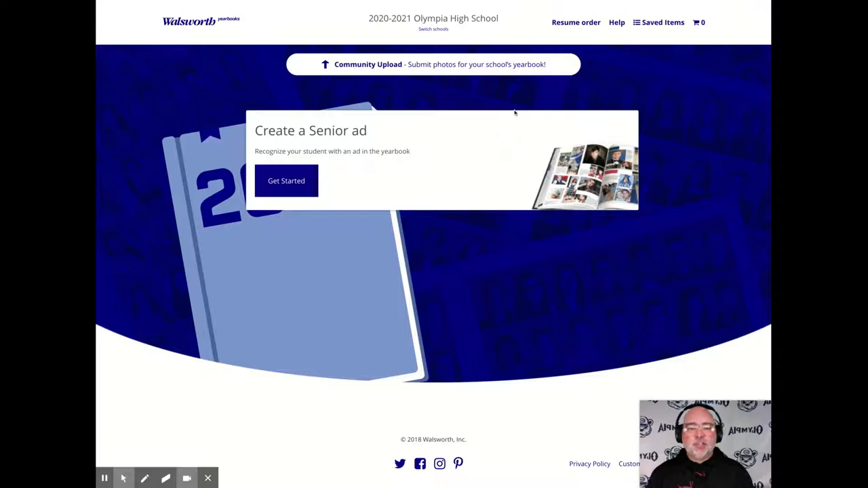
mouse_move(548, 79)
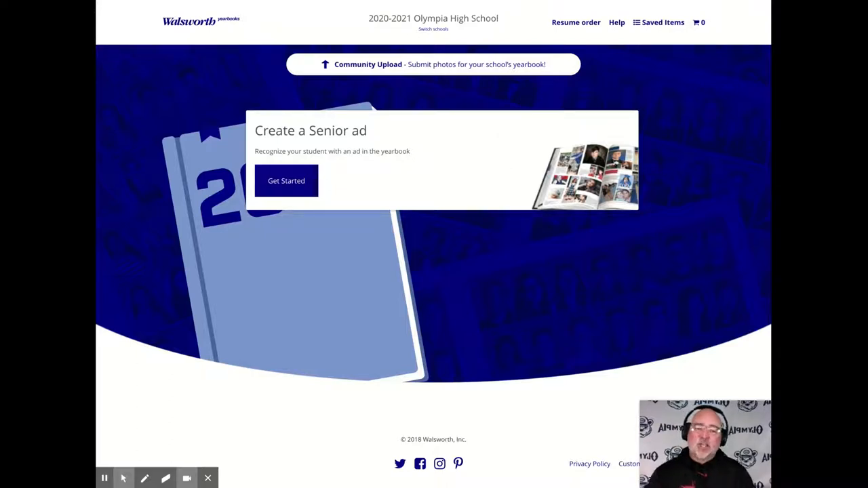
mouse_move(504, 122)
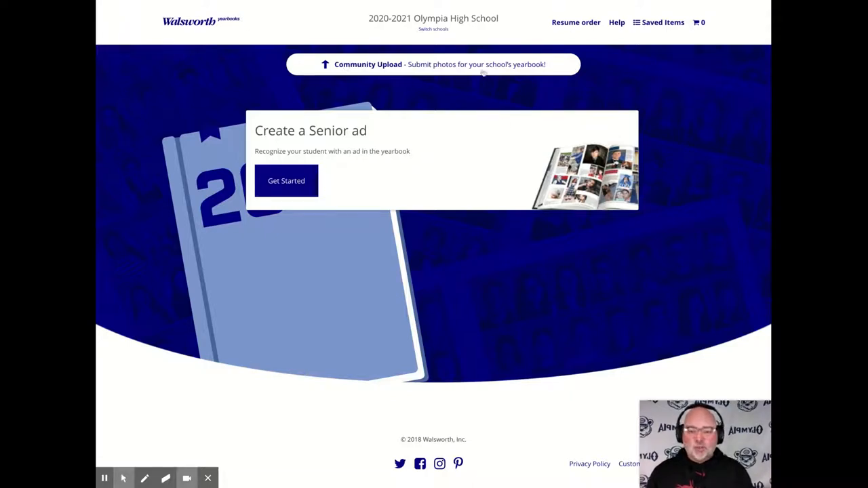
mouse_move(401, 71)
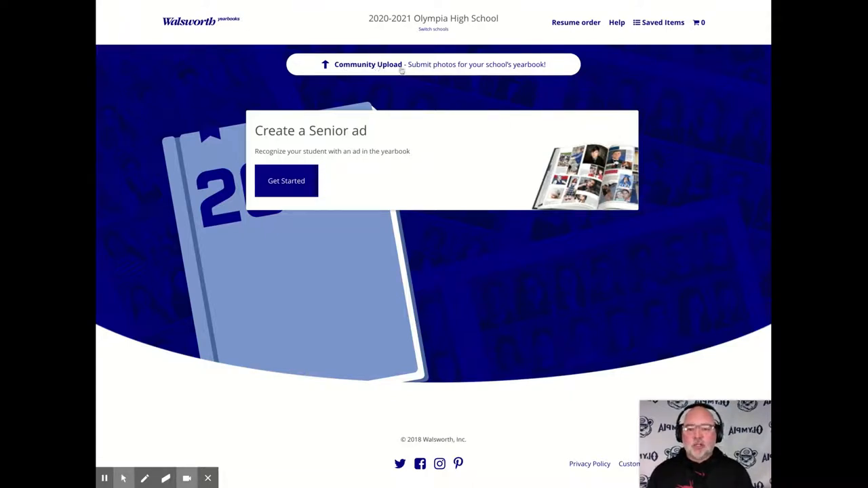
mouse_move(464, 65)
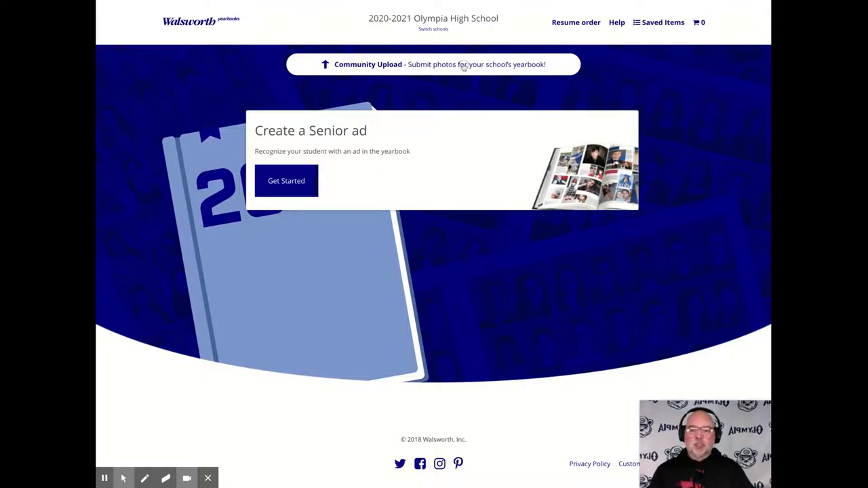
left_click(433, 64)
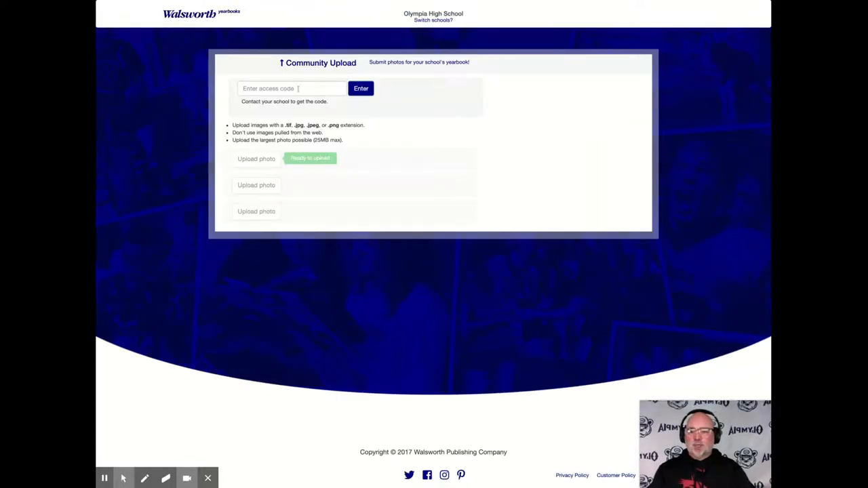
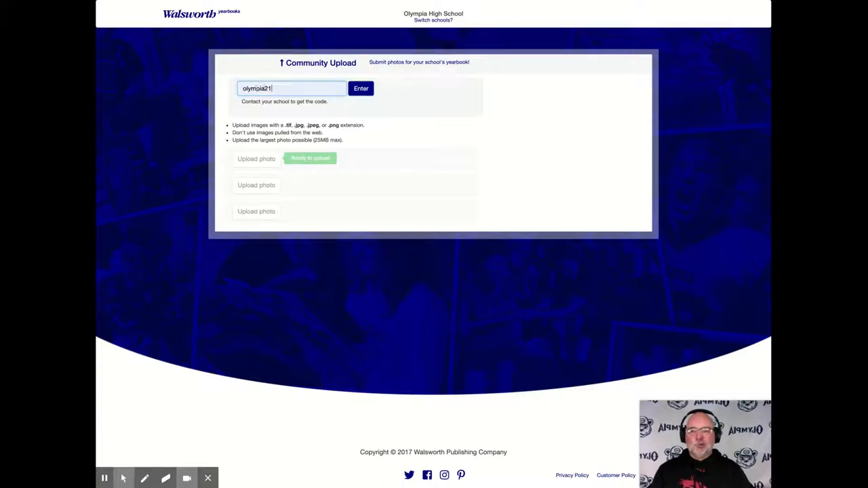
left_click(361, 89)
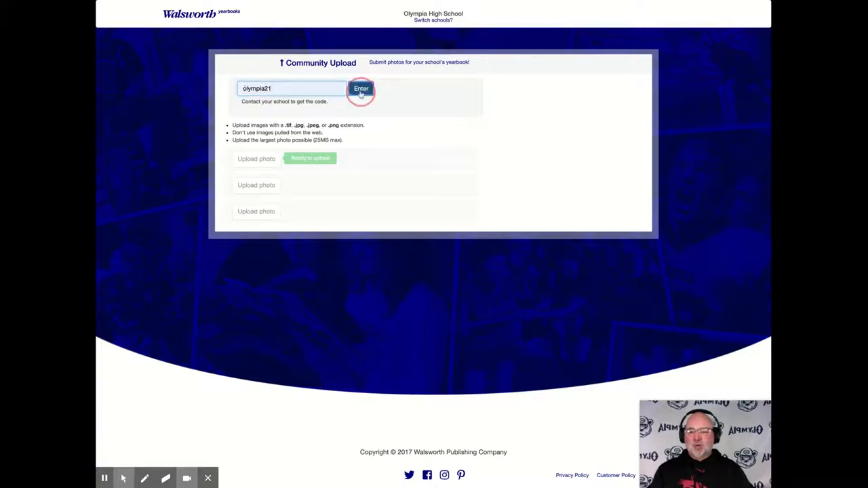
left_click(361, 88)
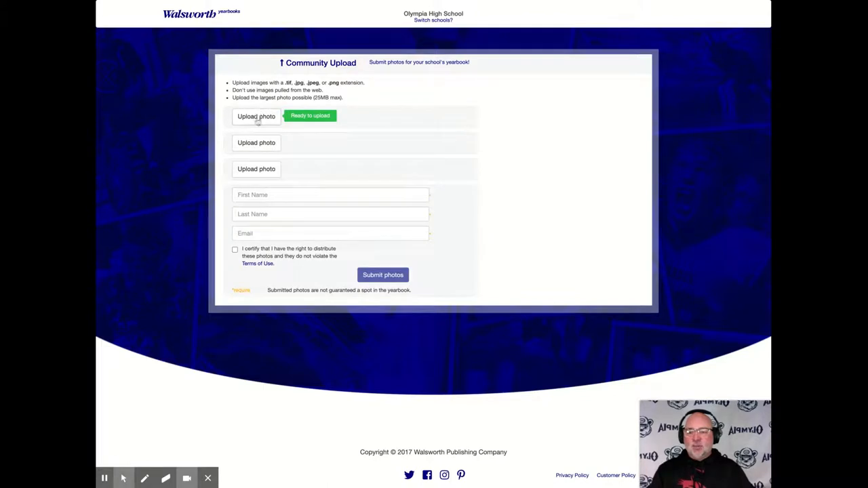
left_click(256, 116)
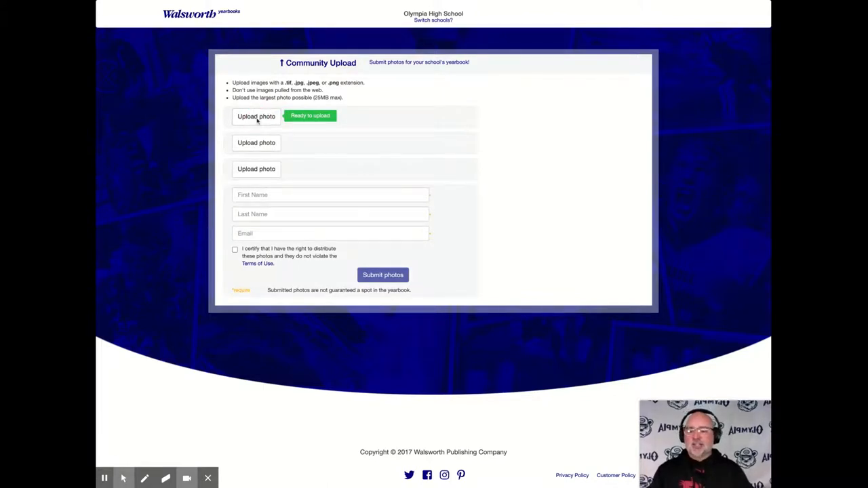
left_click(256, 117)
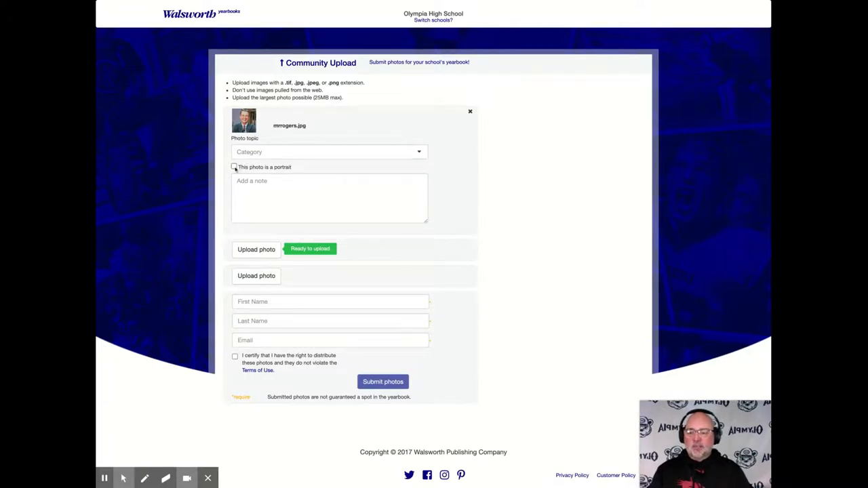
left_click(234, 167)
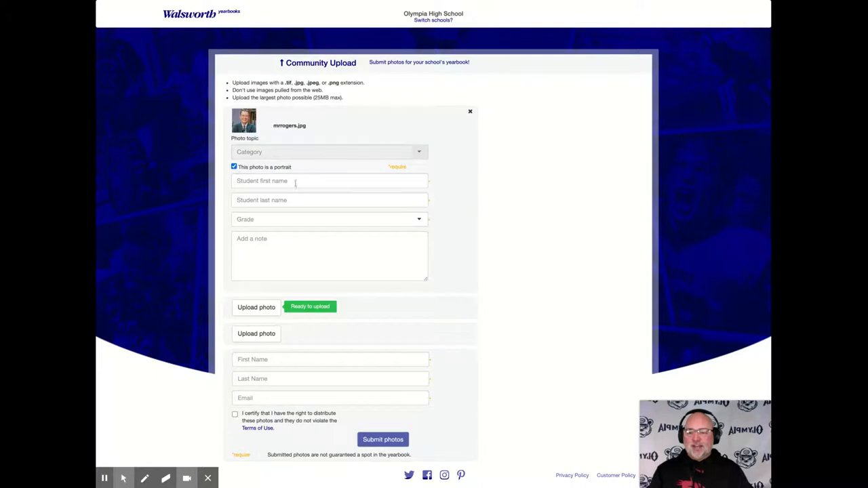
left_click(330, 181)
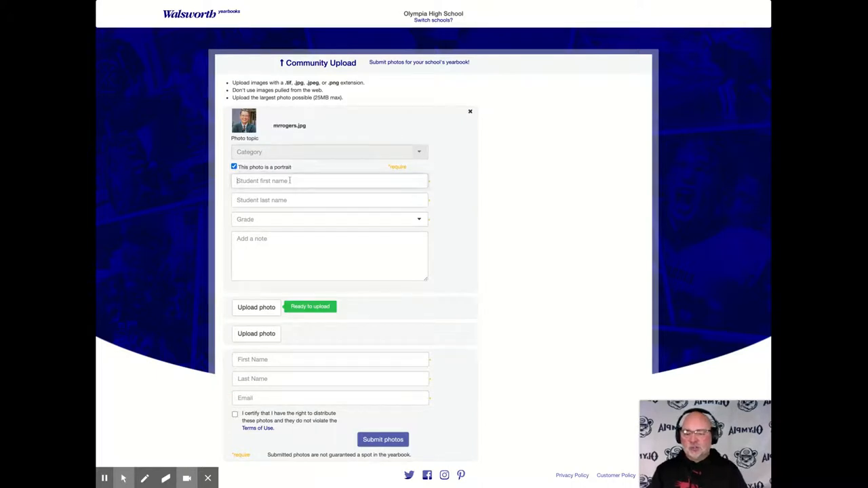
type("Fred")
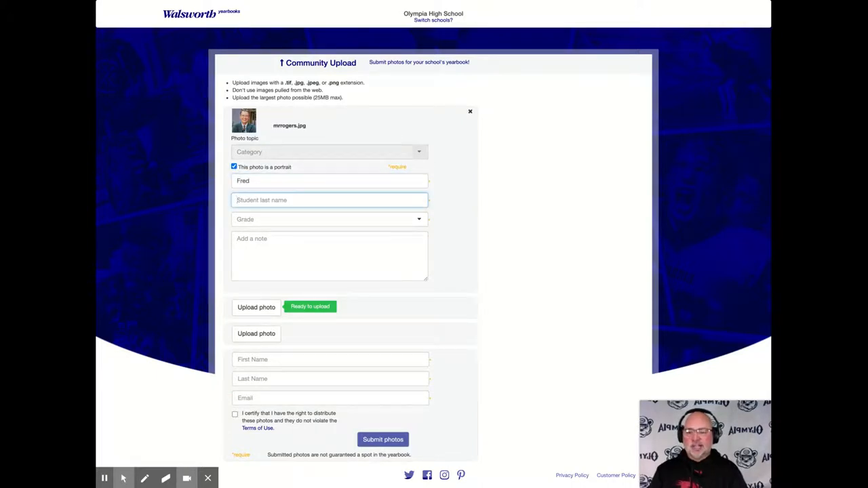
type("Rogers")
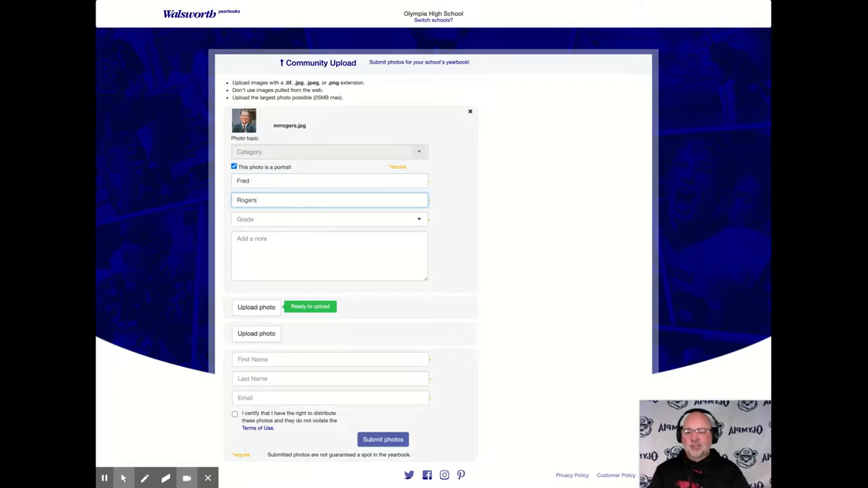
left_click(328, 220)
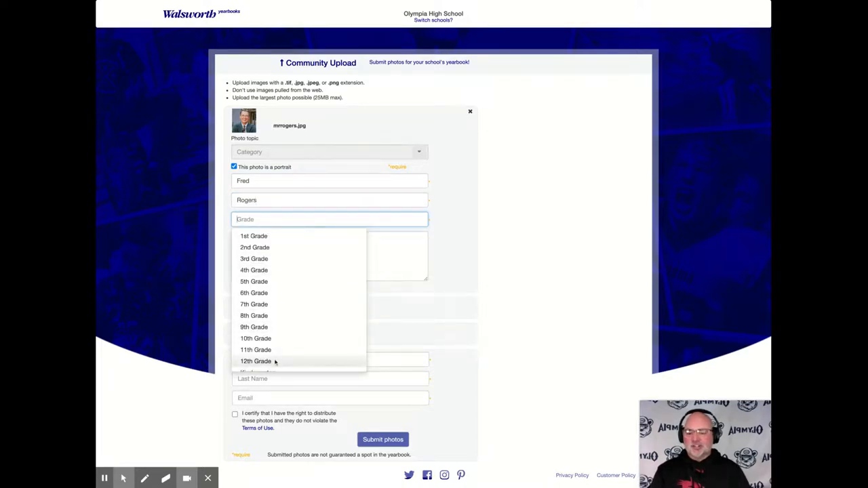
left_click(255, 360)
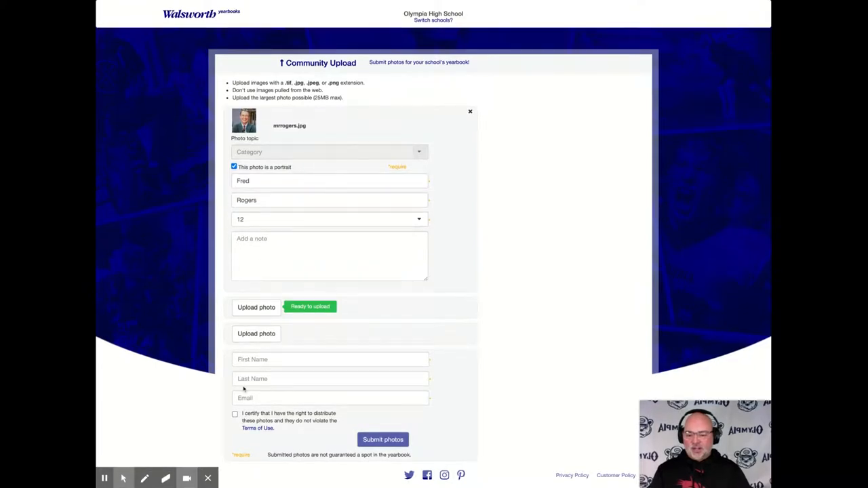
left_click(330, 360)
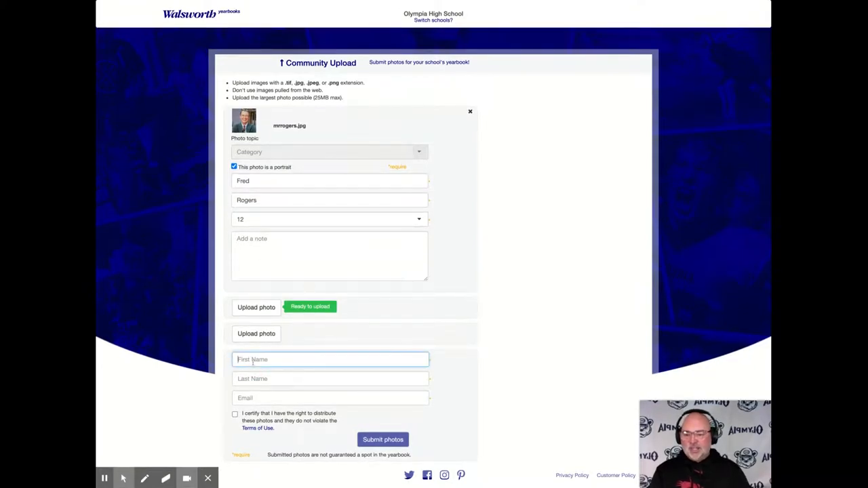
type("Fred")
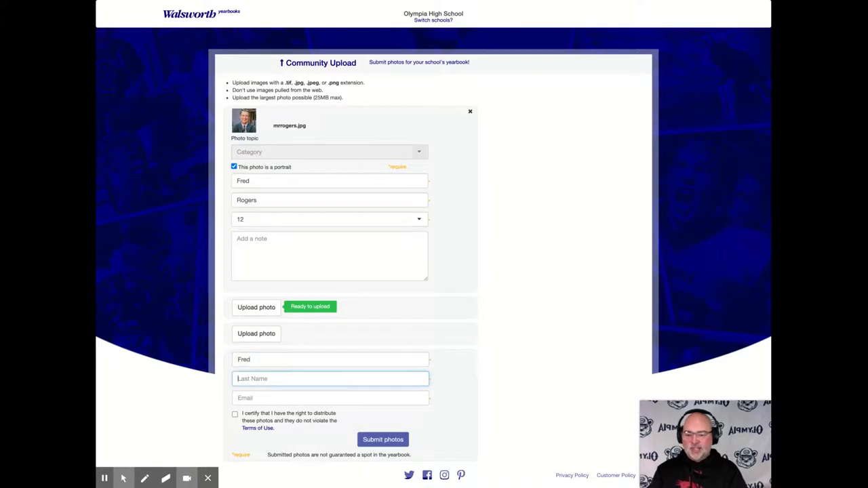
type("Rogers")
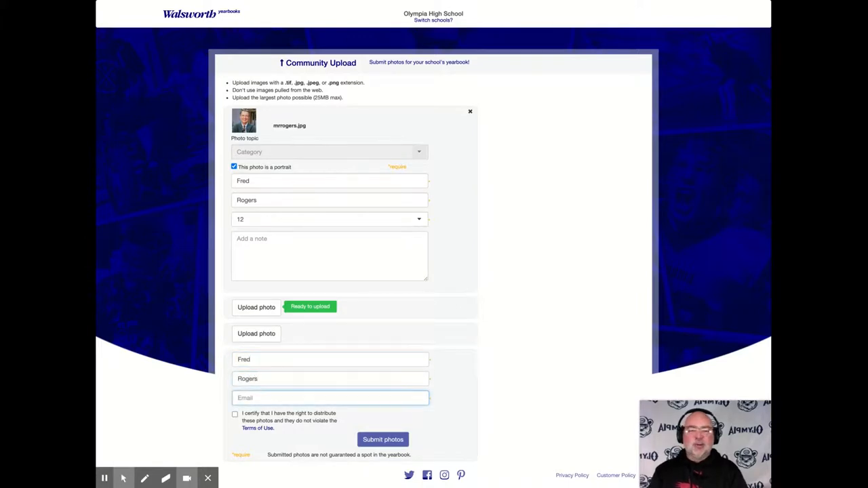
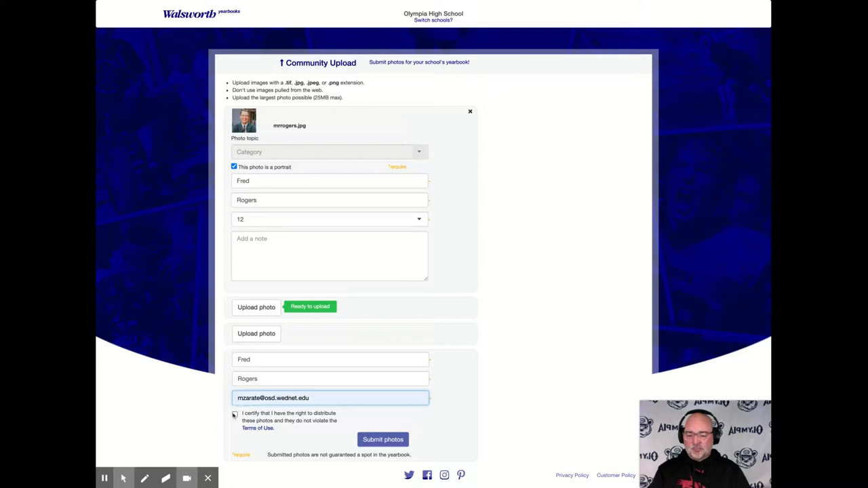
left_click(234, 413)
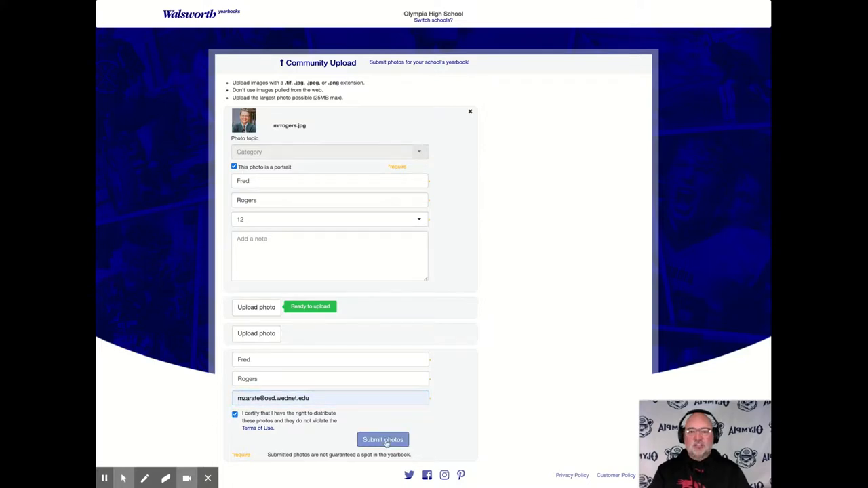
left_click(383, 439)
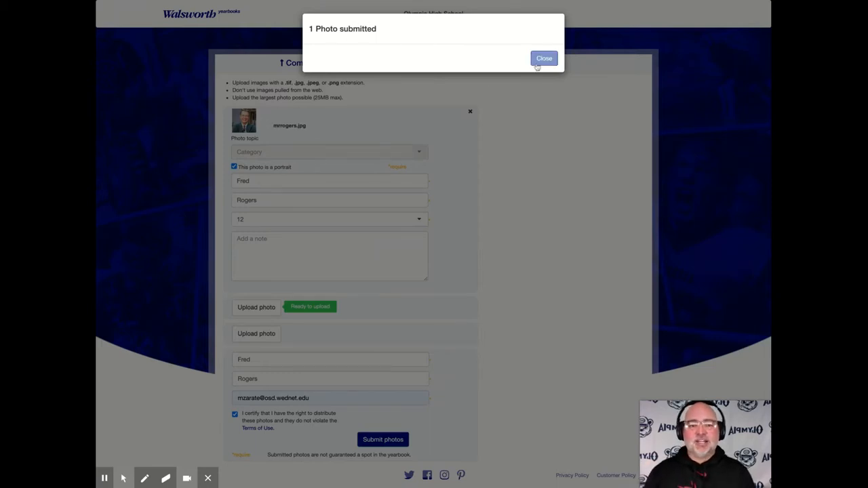
Dismiss the '1 Photo submitted' confirmation, returning to an empty upload form
left_click(544, 58)
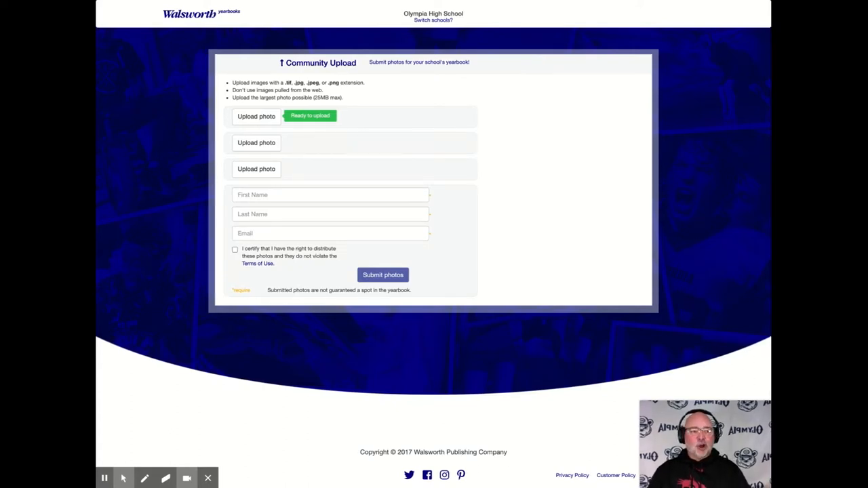
mouse_move(635, 342)
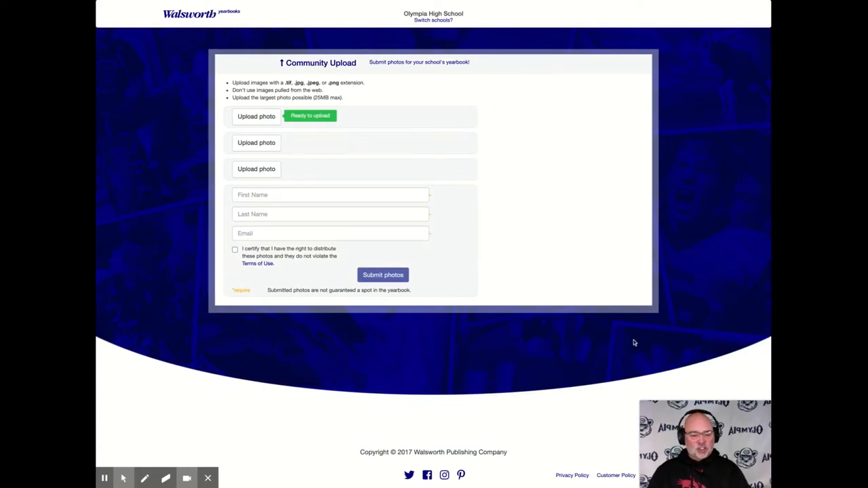
mouse_move(630, 346)
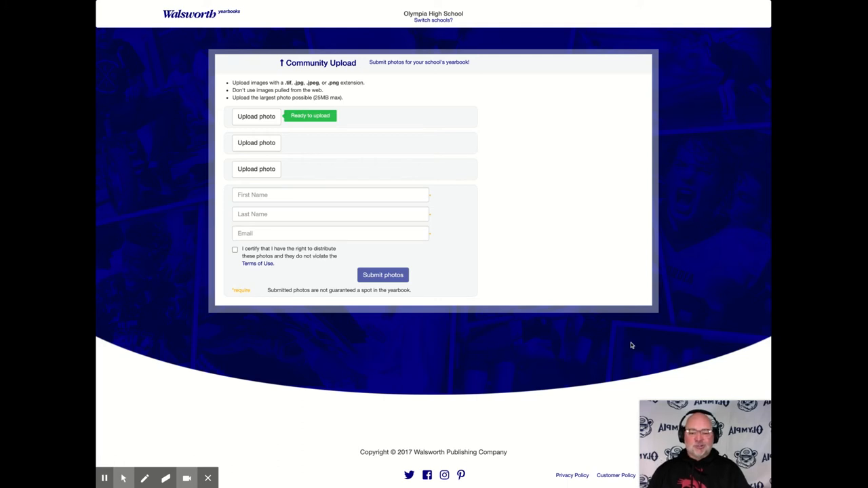
mouse_move(673, 260)
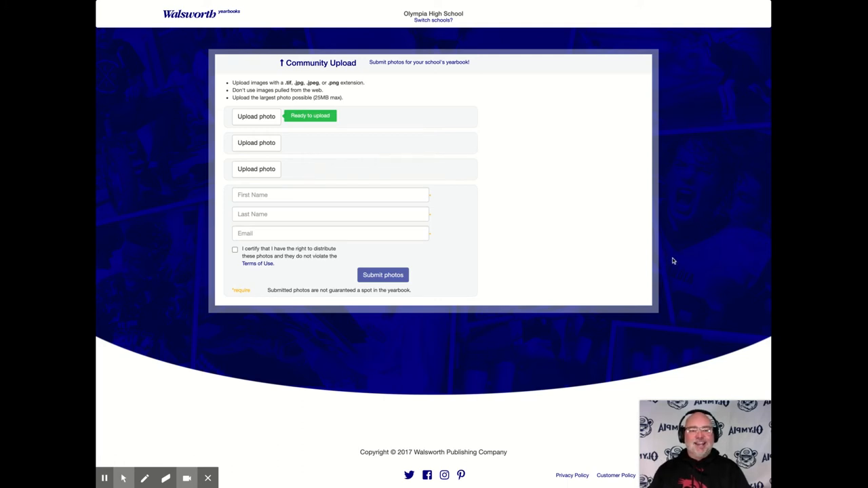